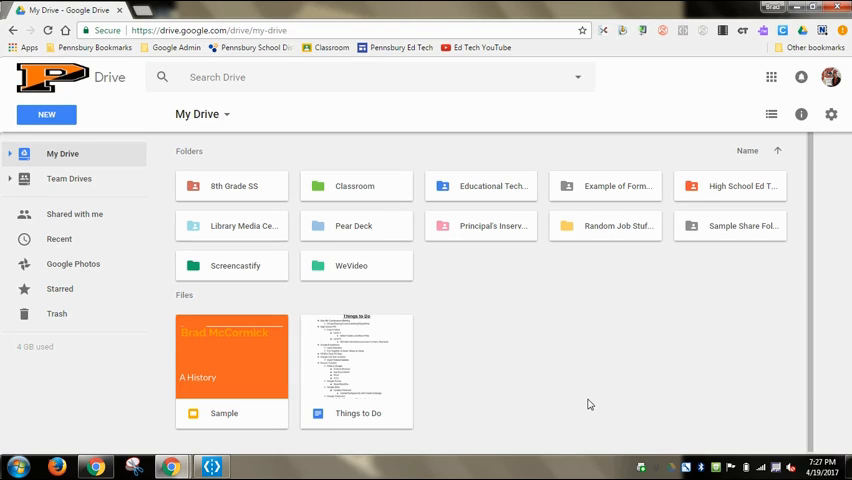
mouse_move(699, 260)
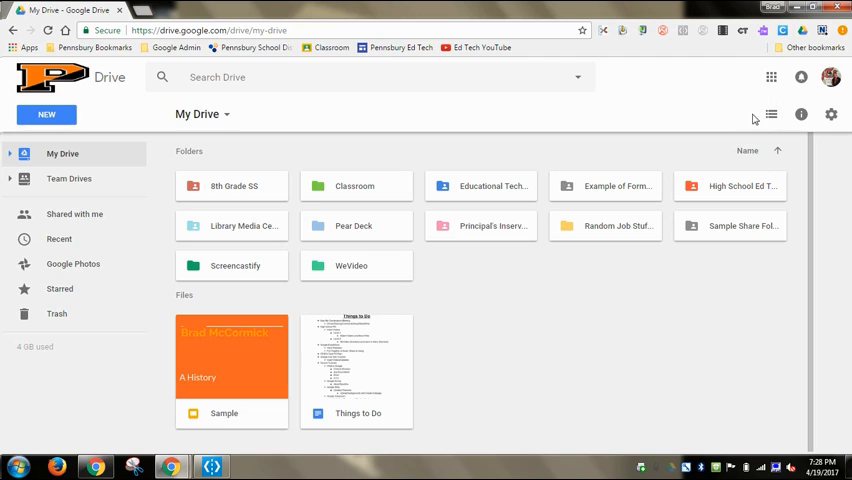
mouse_move(770, 114)
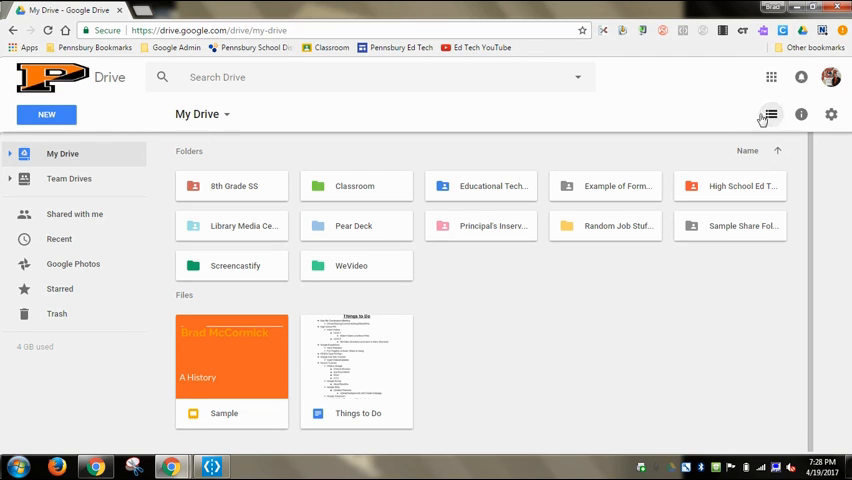
mouse_move(831, 114)
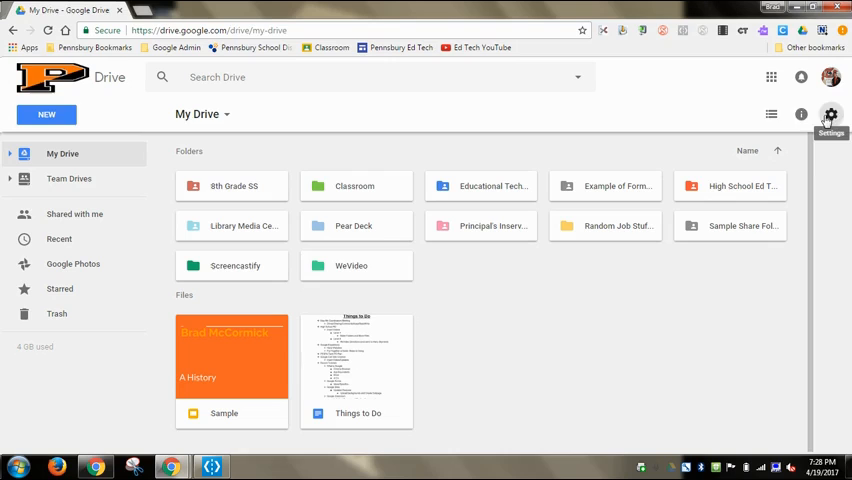
mouse_move(801, 114)
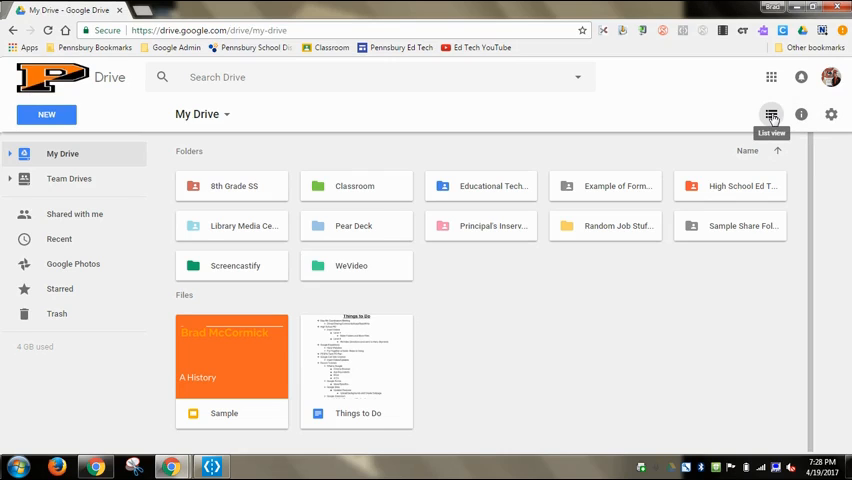
Switch My Drive to list view and scroll through the folders and files
click(771, 114)
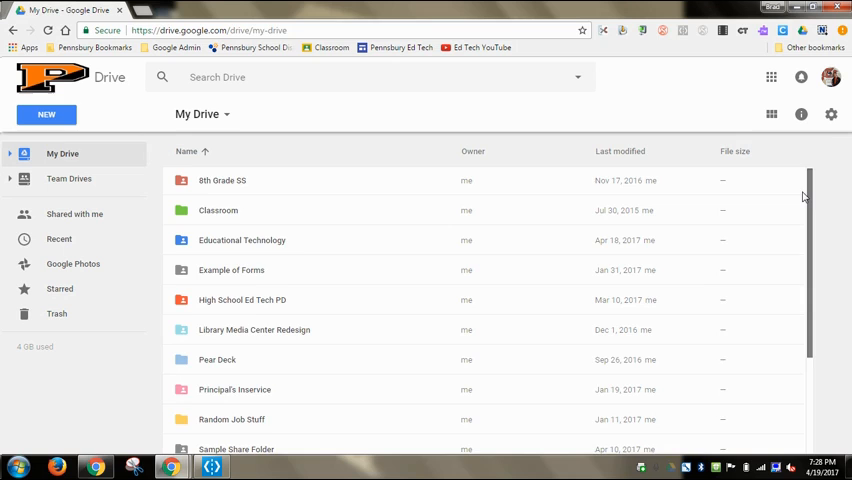
scroll(down, 3)
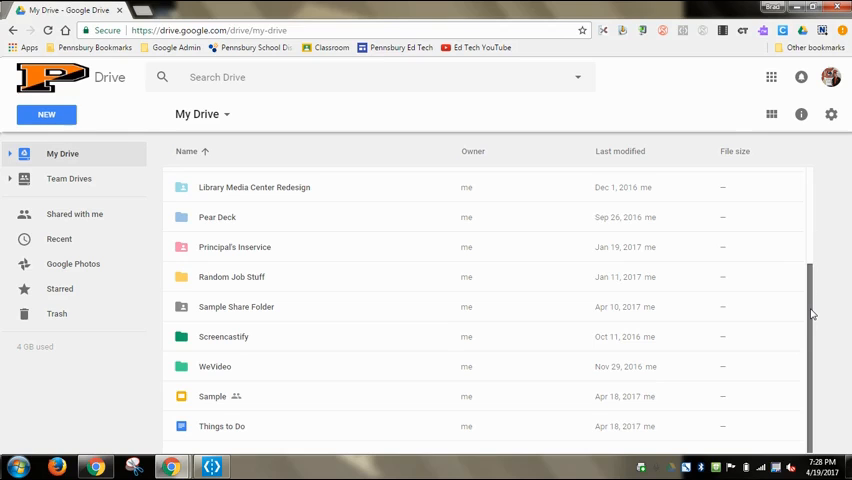
scroll(up, 3)
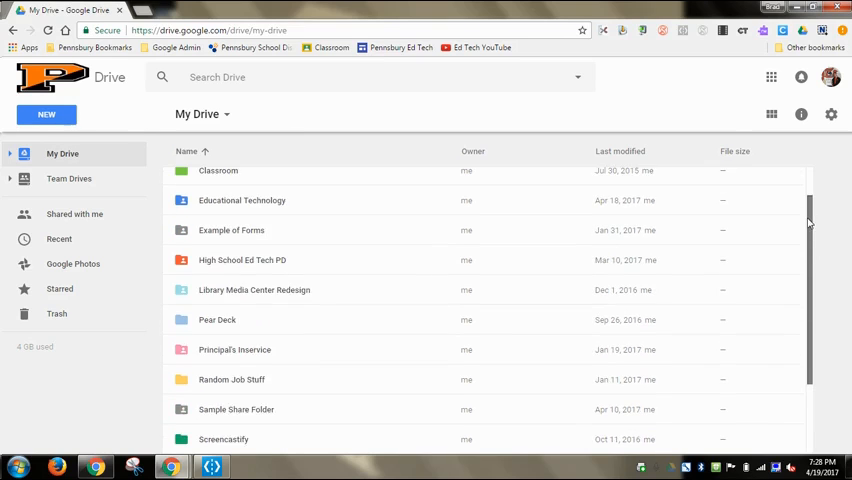
Switch My Drive back to grid view
click(771, 113)
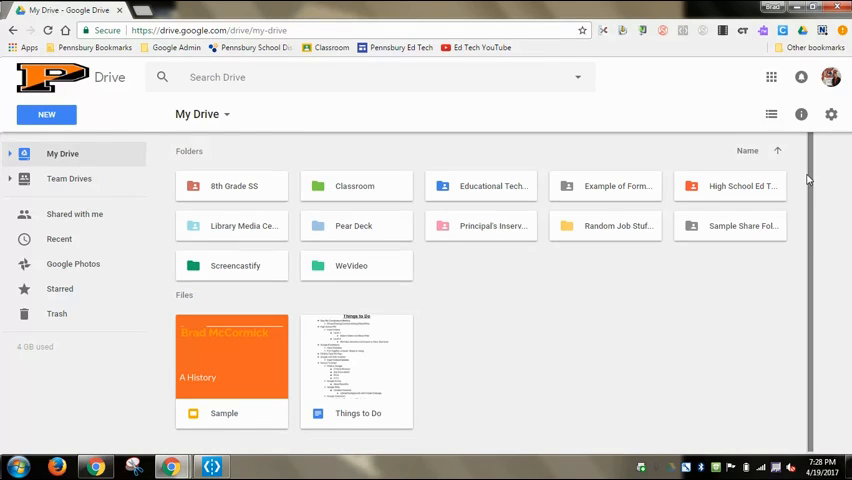
mouse_move(207, 347)
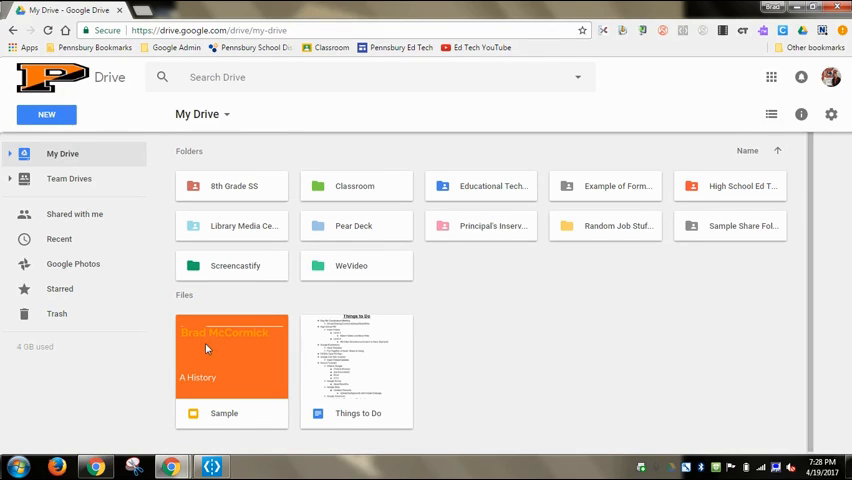
mouse_move(395, 366)
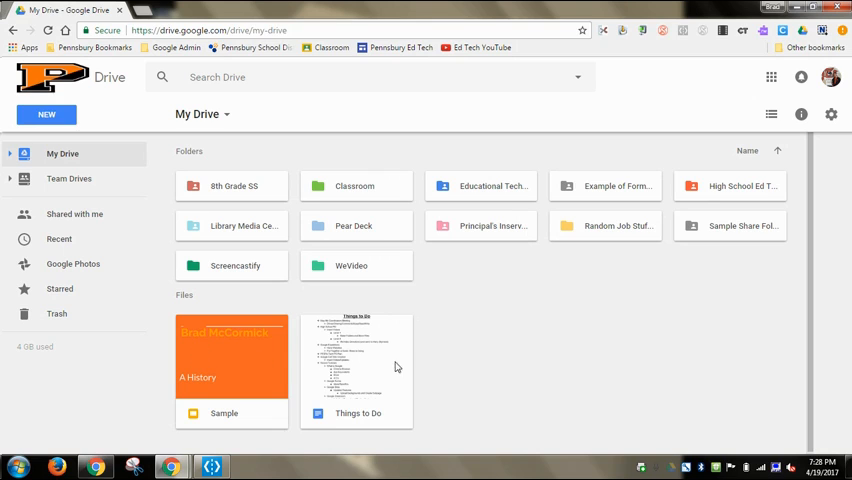
mouse_move(331, 347)
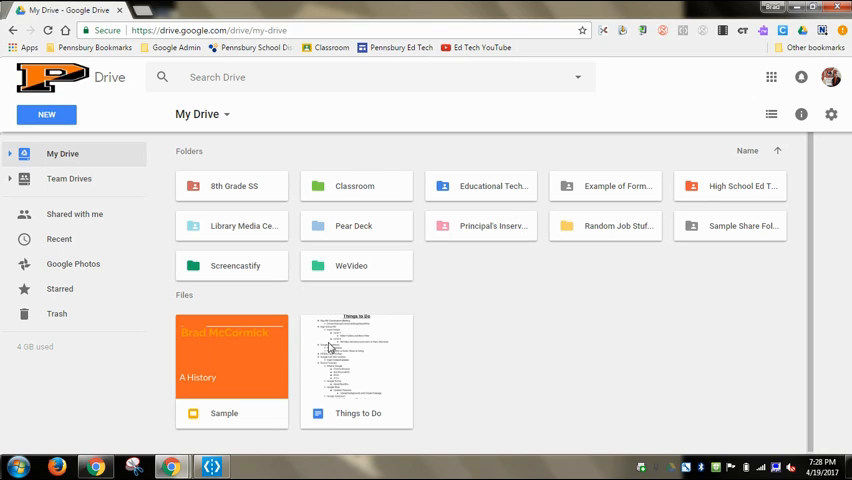
mouse_move(430, 305)
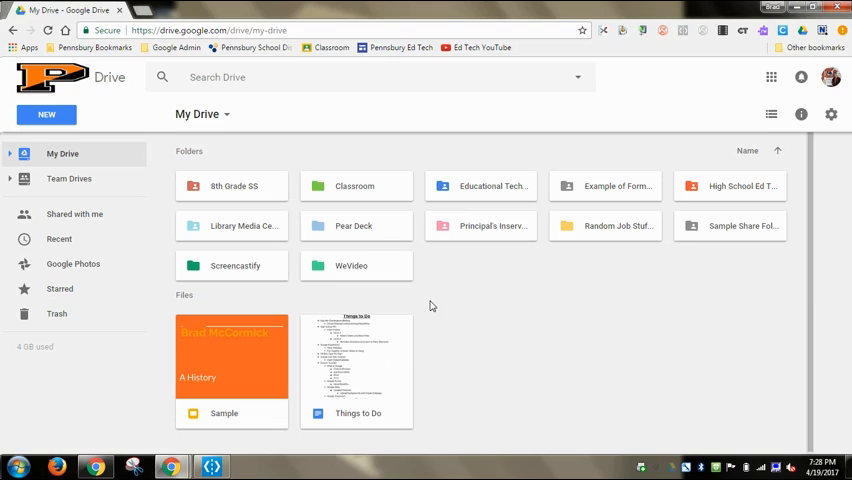
mouse_move(415, 375)
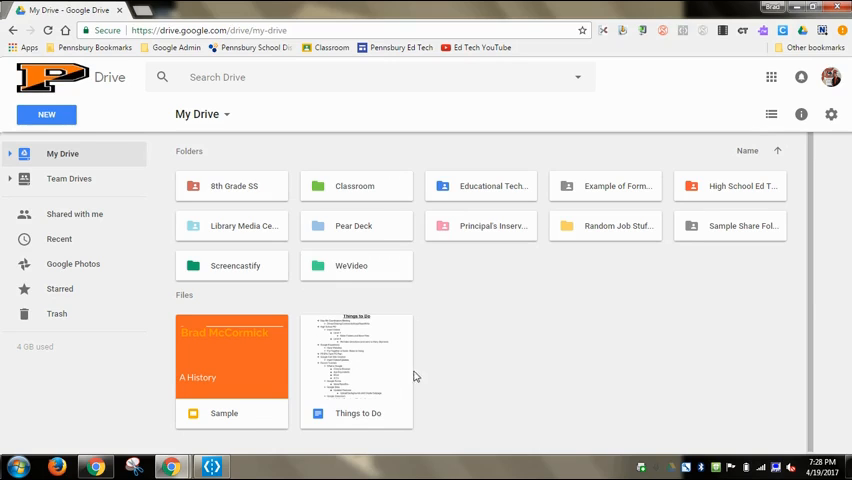
mouse_move(491, 281)
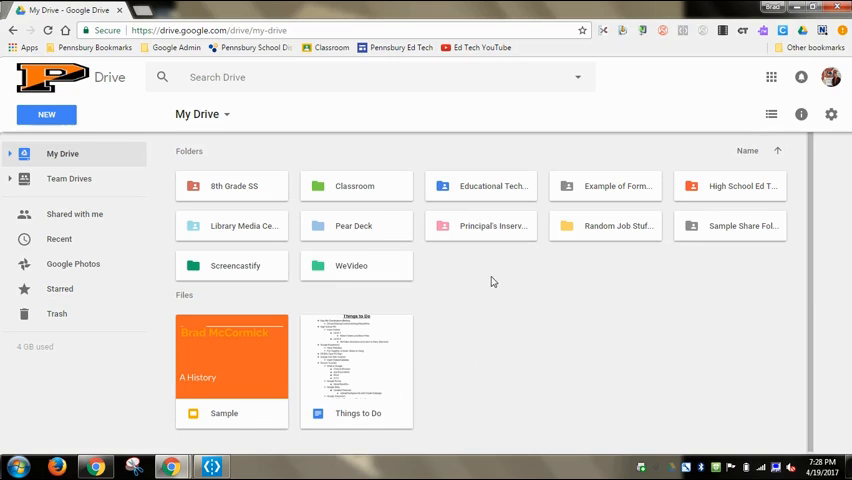
mouse_move(650, 356)
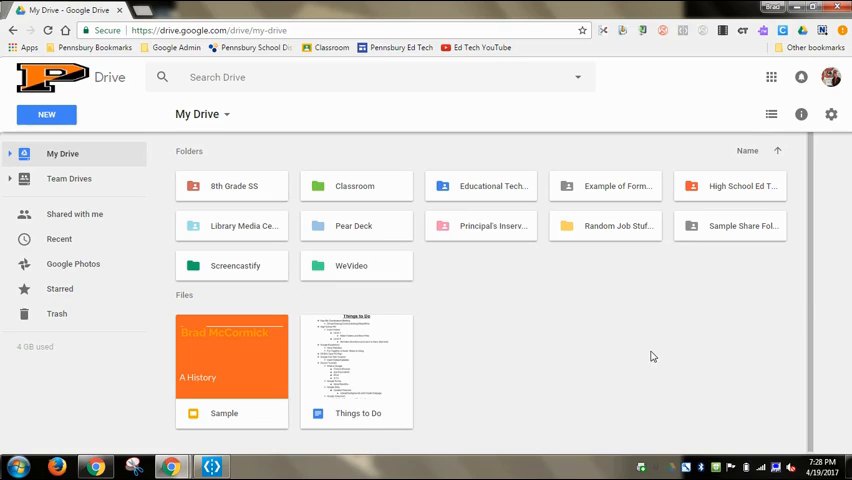
mouse_move(487, 305)
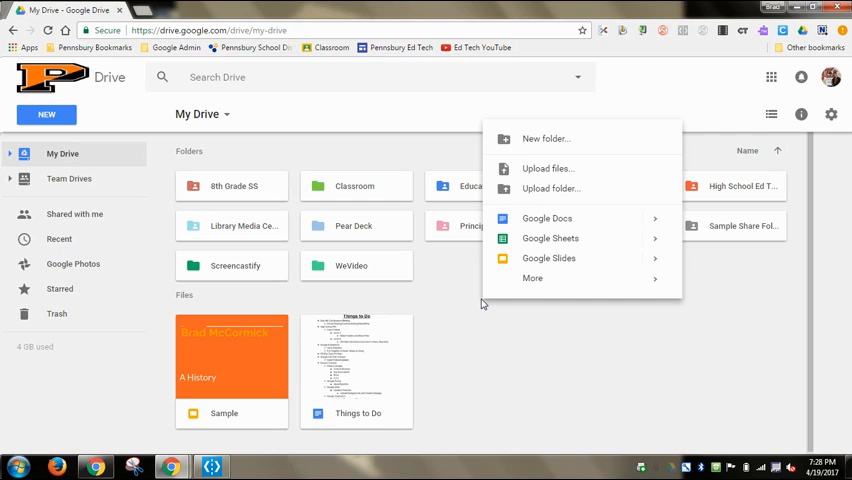
mouse_move(544, 282)
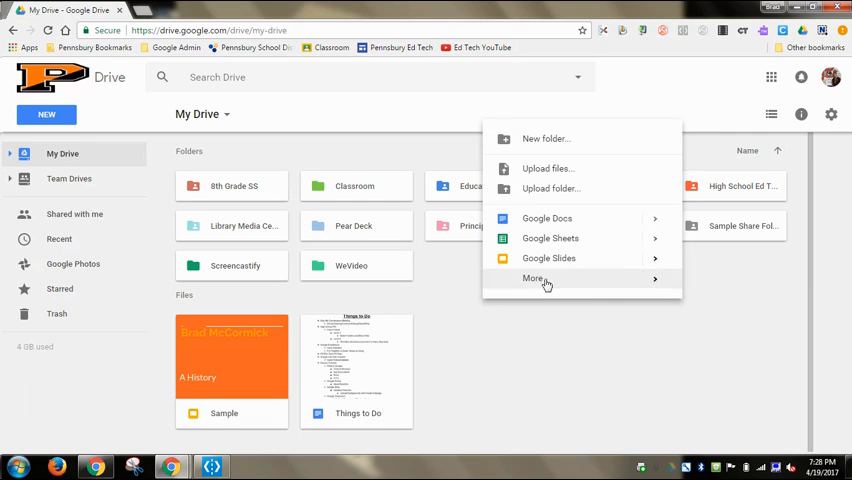
Add a new folder named 'Sample Drive Folder' from the right-click menu
click(534, 278)
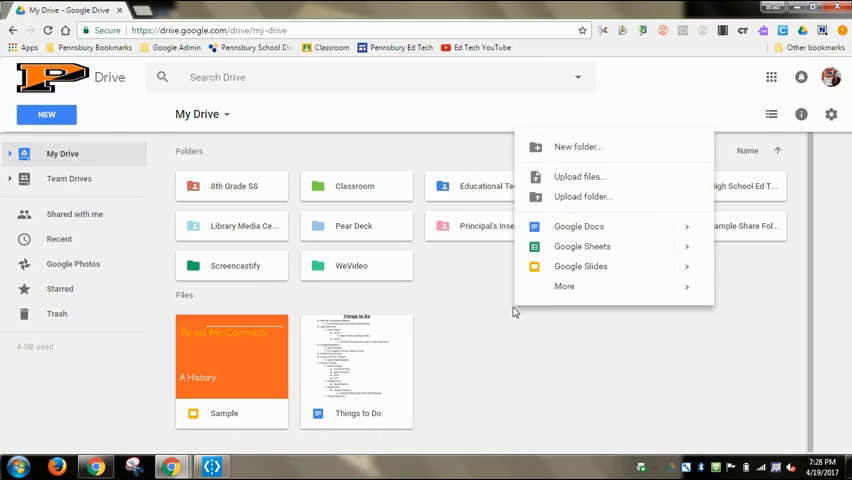
click(577, 146)
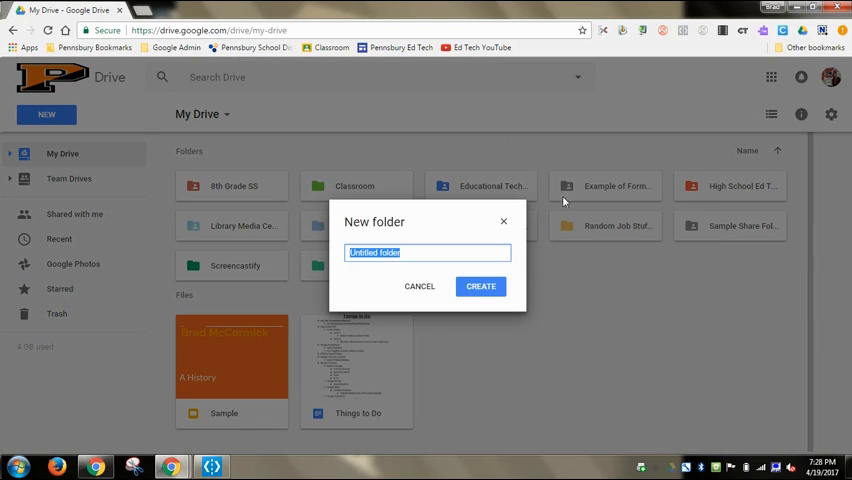
text(Samp)
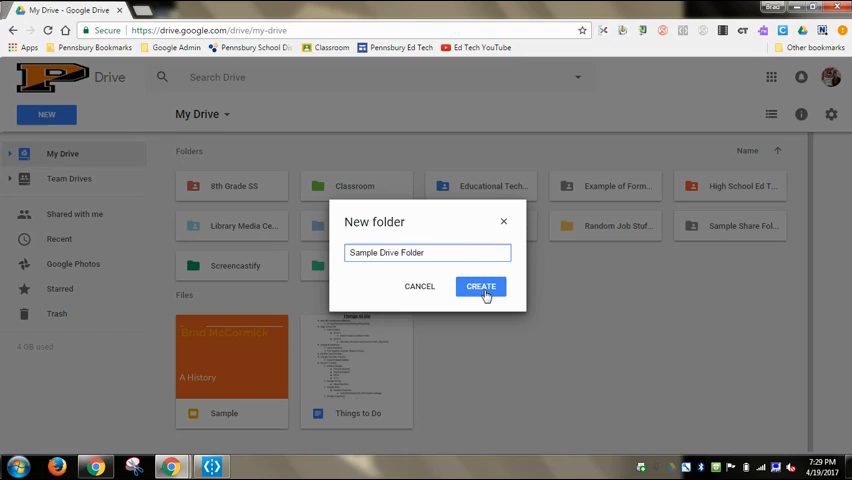
click(480, 286)
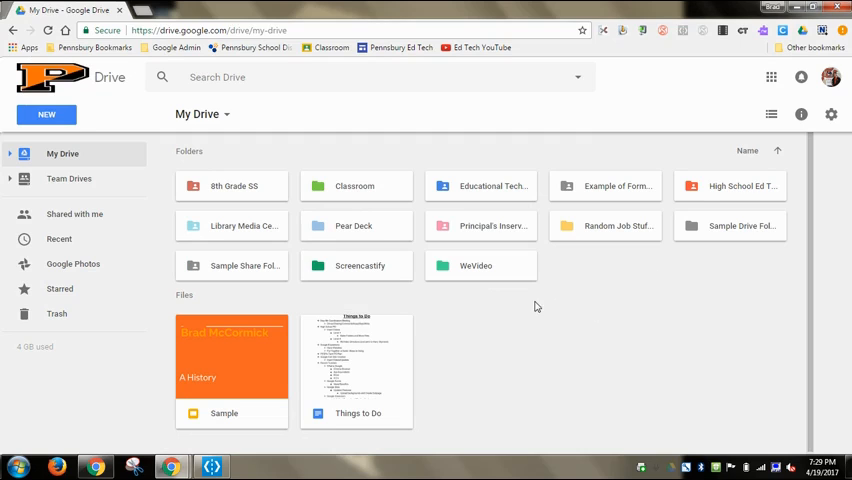
click(46, 114)
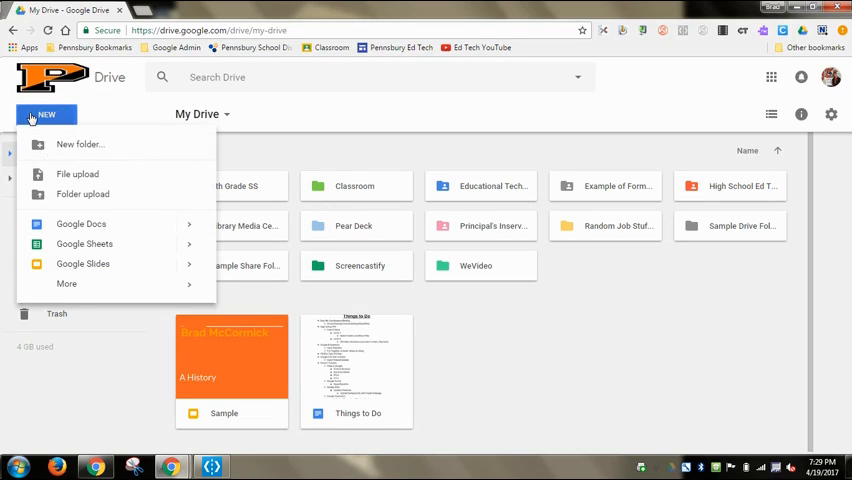
mouse_move(80, 144)
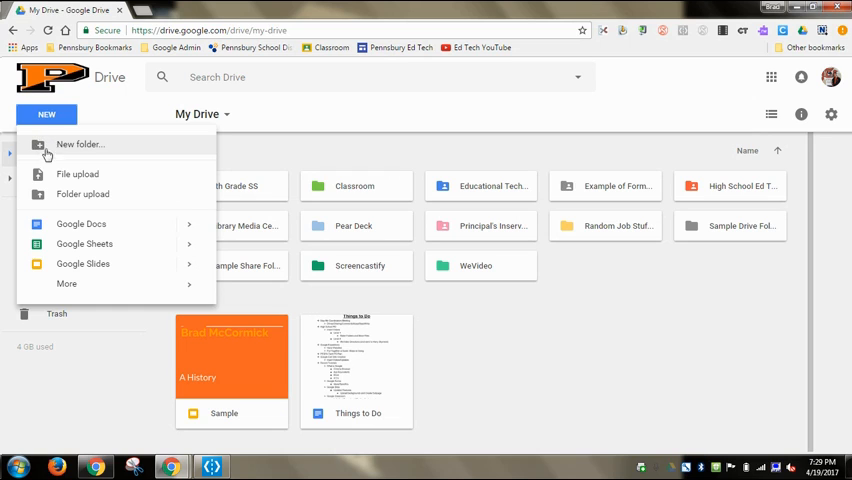
click(565, 317)
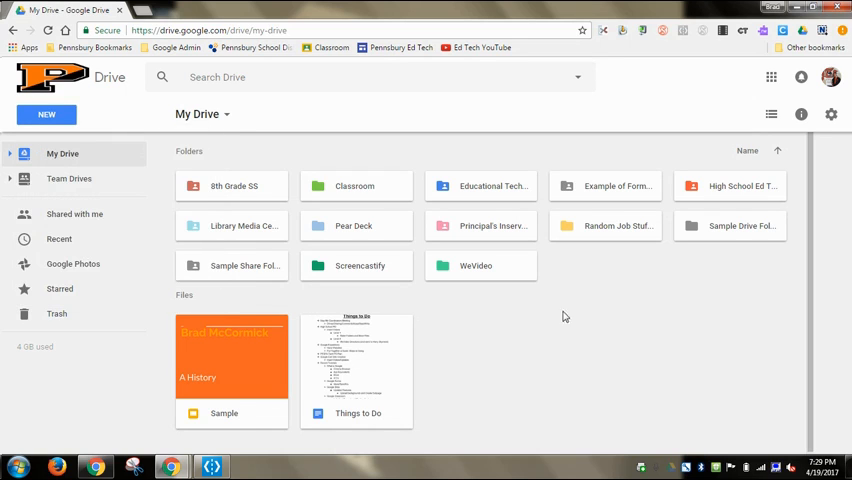
mouse_move(568, 327)
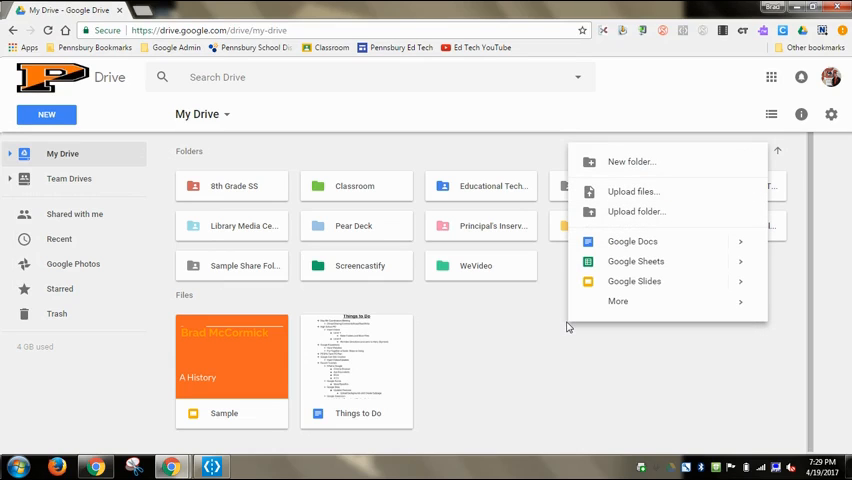
mouse_move(611, 161)
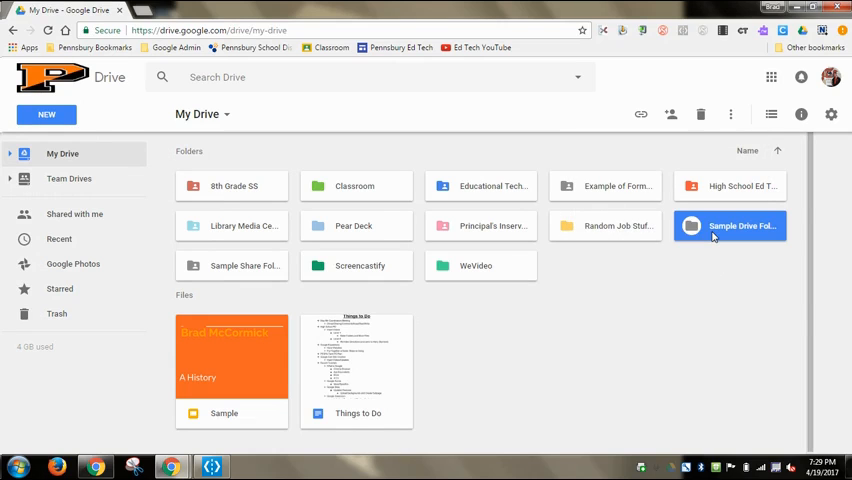
Set Sample Drive Folder's link sharing to anyone at Pennsbury School District
right_click(730, 225)
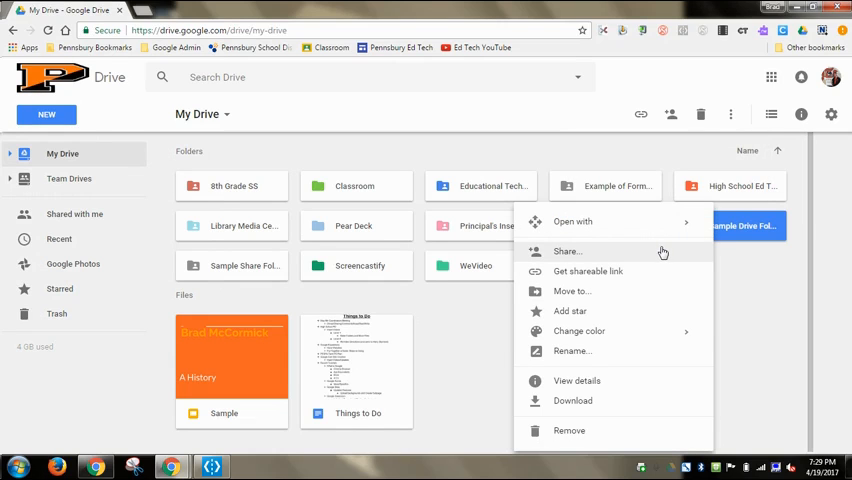
click(567, 251)
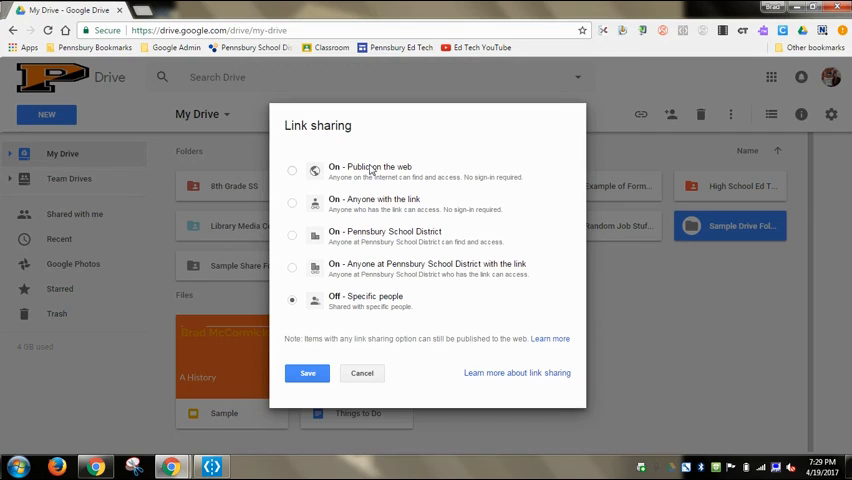
mouse_move(362, 182)
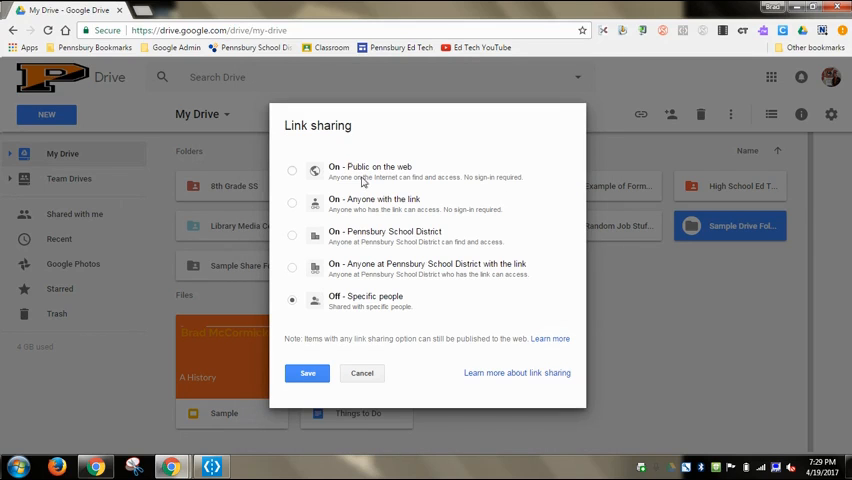
mouse_move(420, 253)
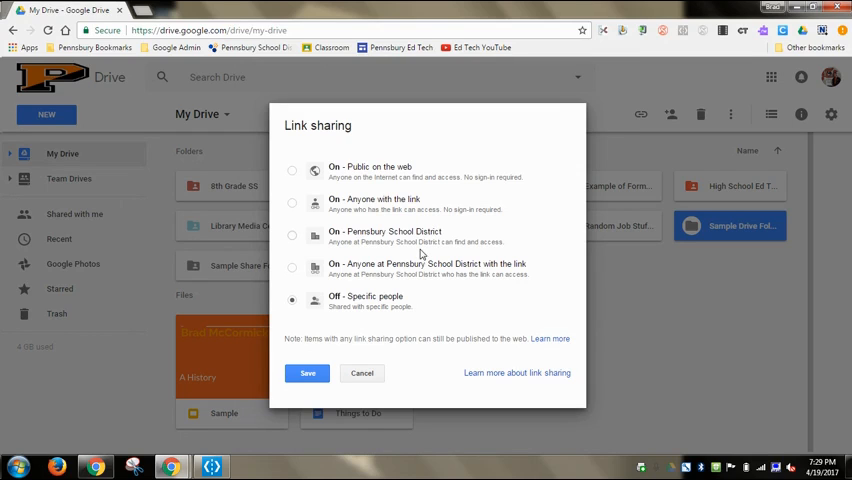
click(291, 267)
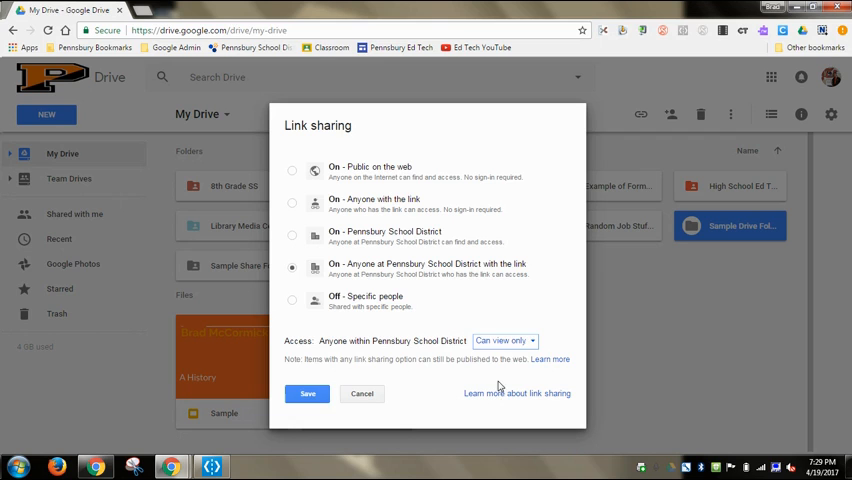
click(307, 393)
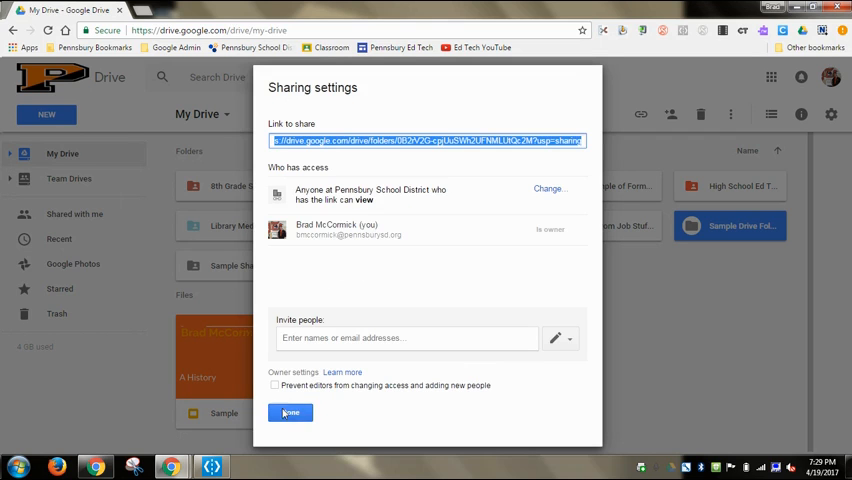
click(289, 412)
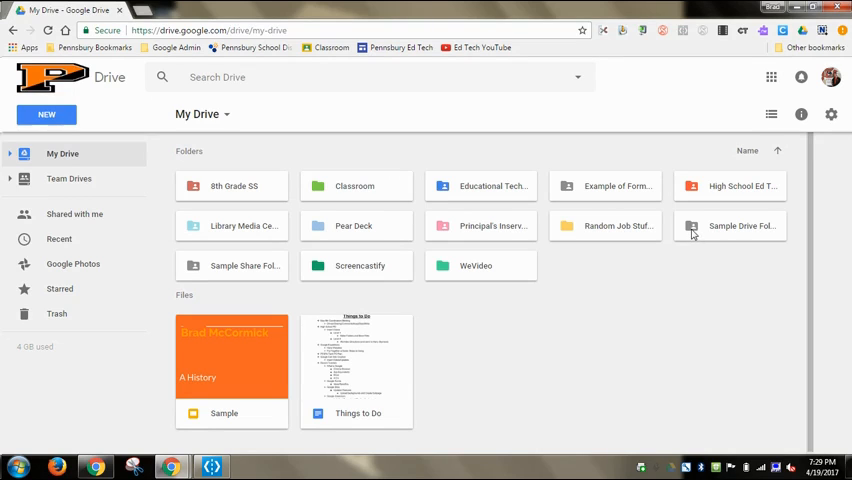
mouse_move(621, 195)
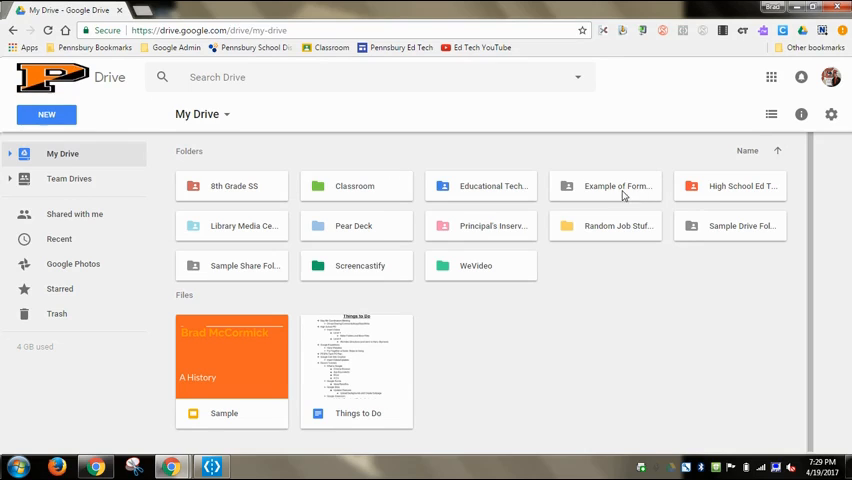
mouse_move(479, 280)
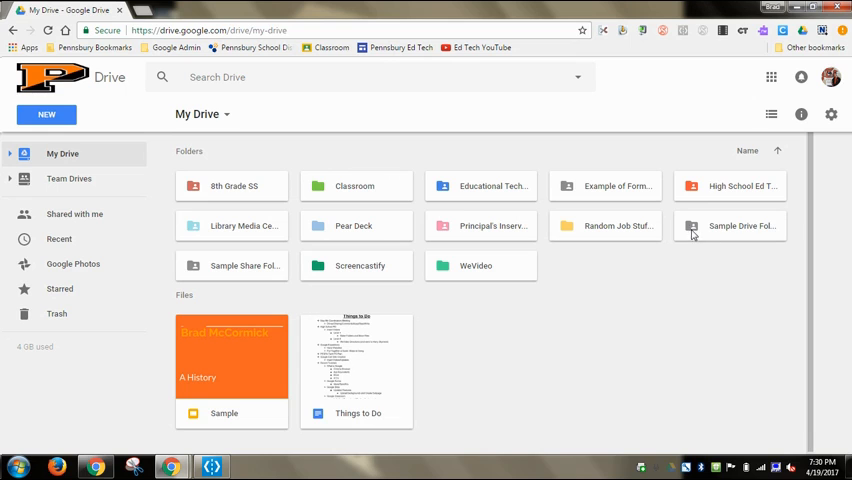
right_click(740, 225)
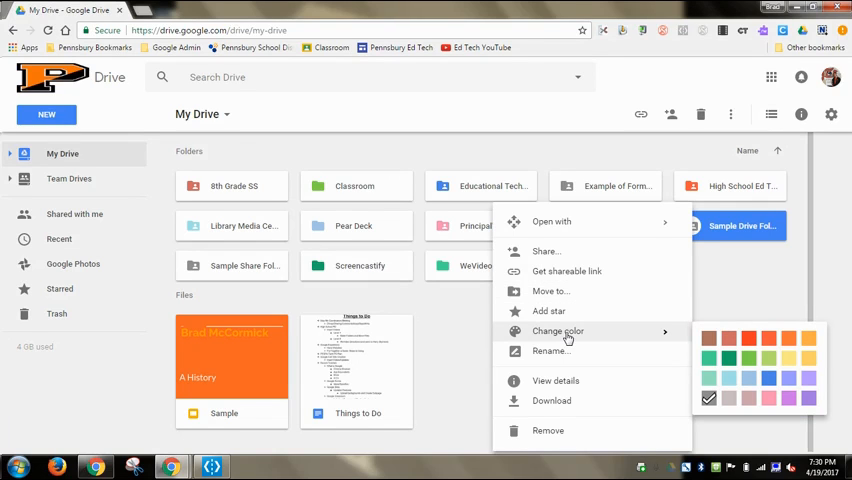
mouse_move(551, 351)
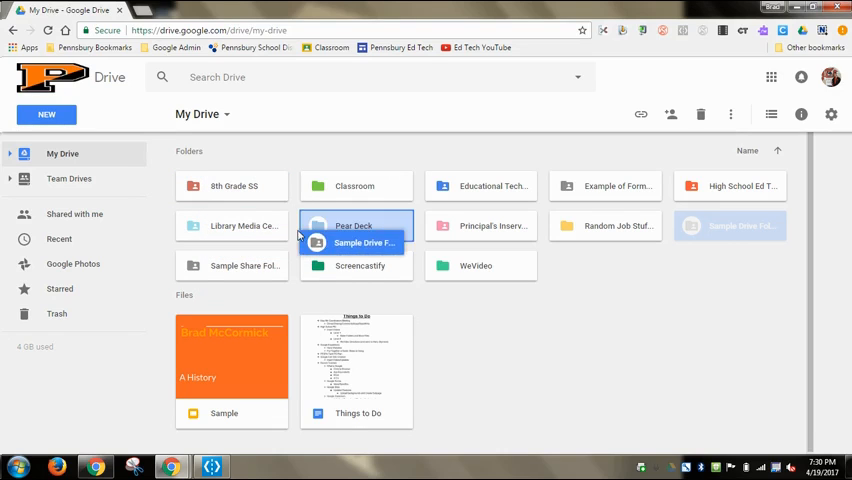
click(730, 230)
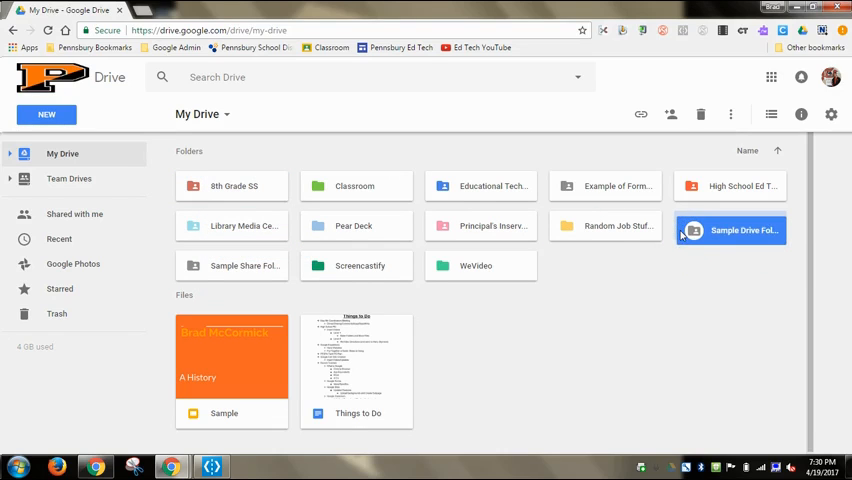
click(624, 321)
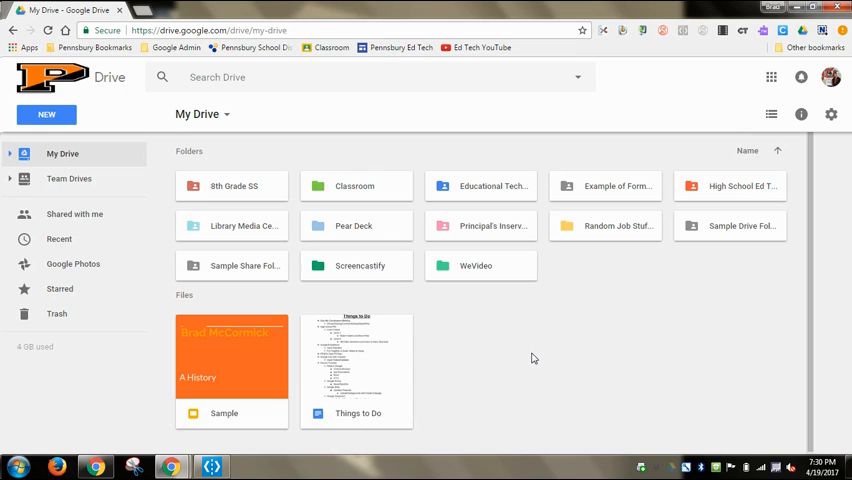
mouse_move(390, 378)
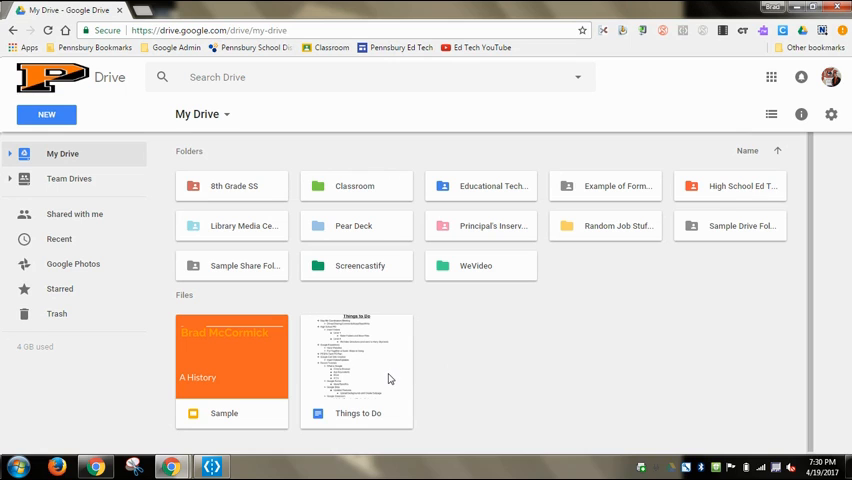
click(356, 370)
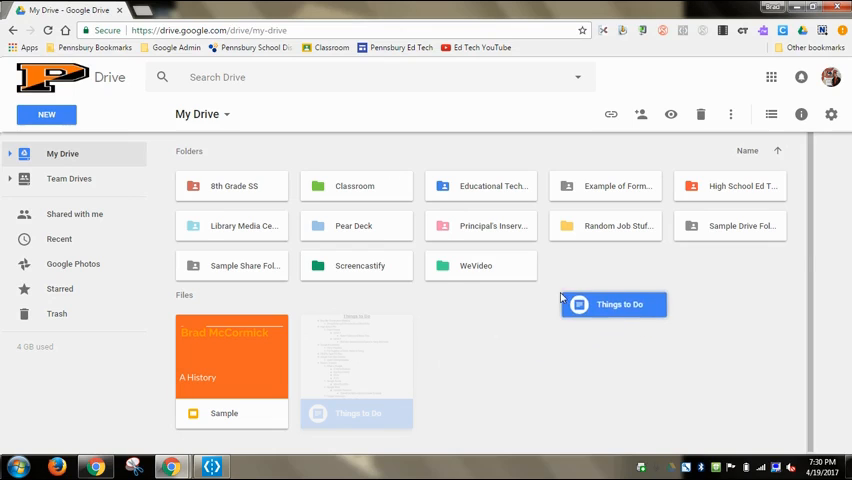
drag(613, 304, 730, 225)
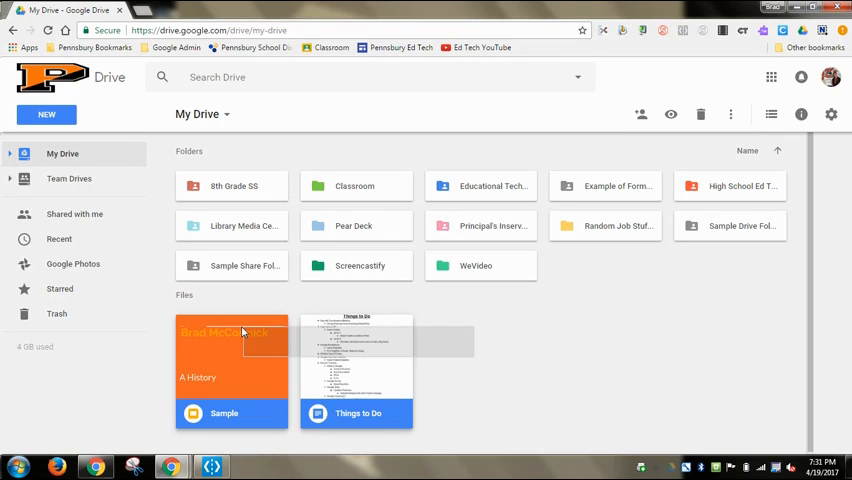
click(465, 347)
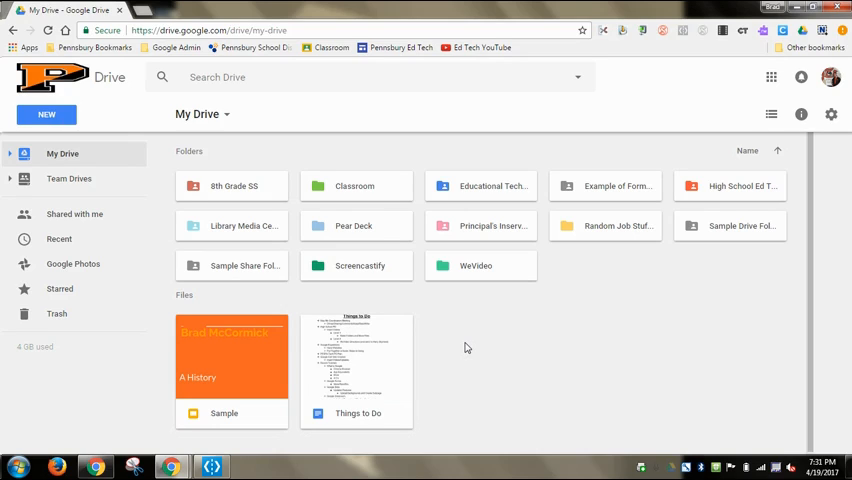
mouse_move(447, 355)
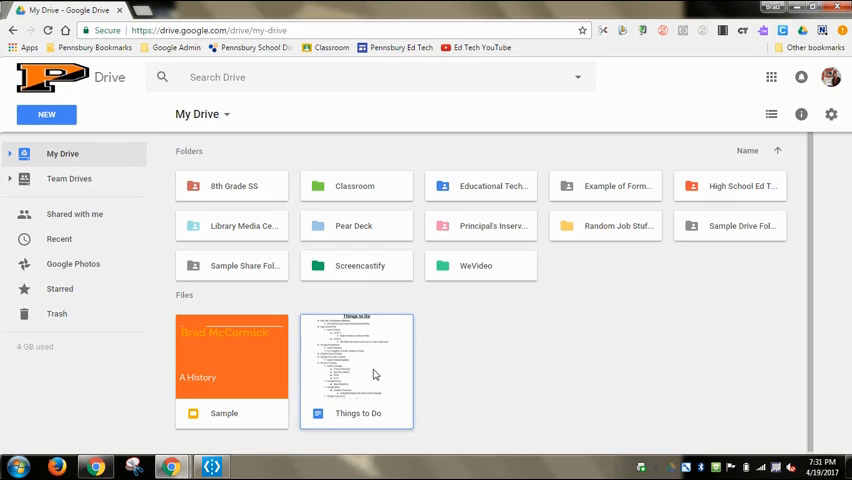
Select the Things to Do document
click(357, 360)
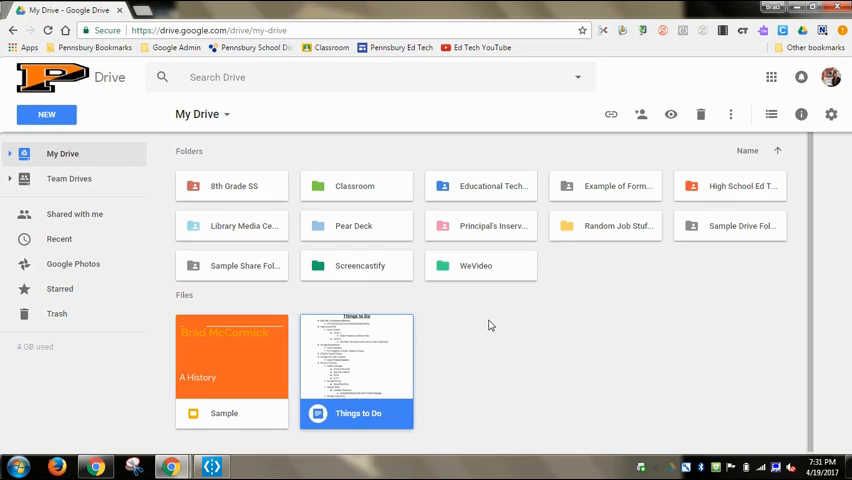
mouse_move(483, 339)
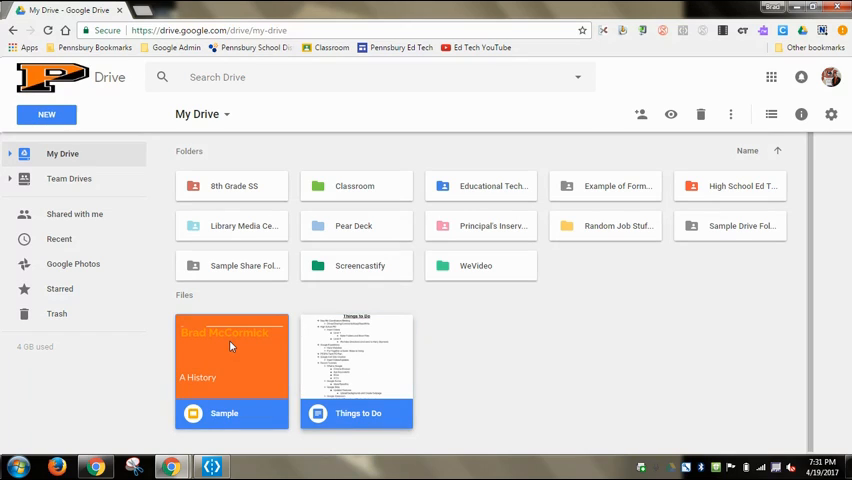
mouse_move(491, 289)
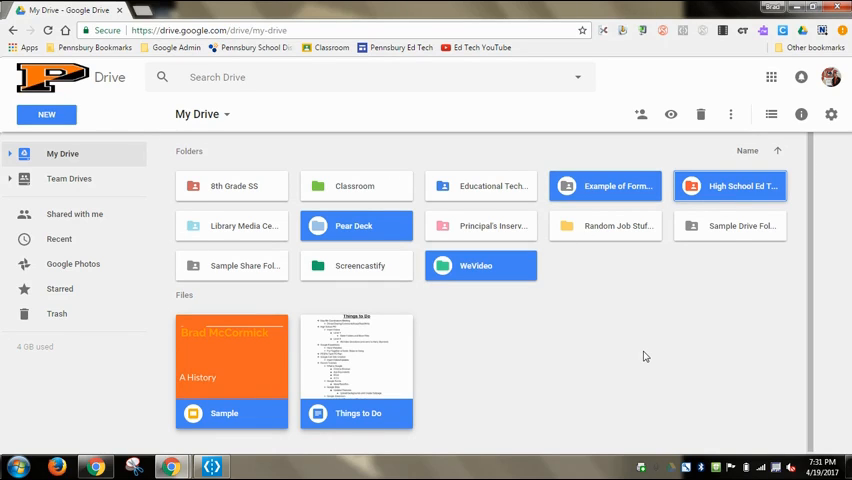
mouse_move(509, 300)
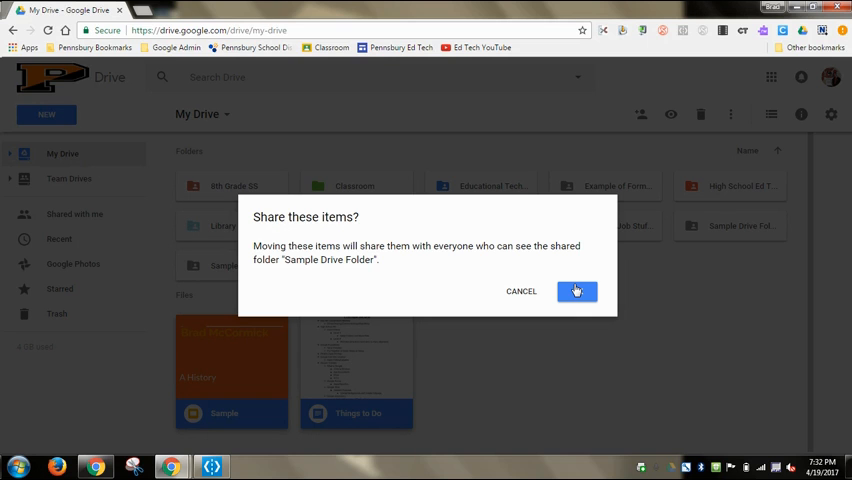
Confirm moving the files into Sample Drive Folder and share it with anyone with the link
click(577, 291)
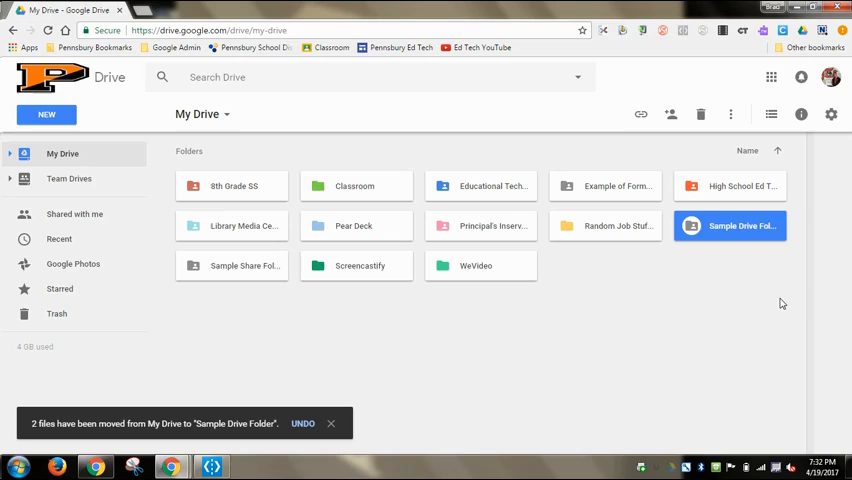
right_click(742, 225)
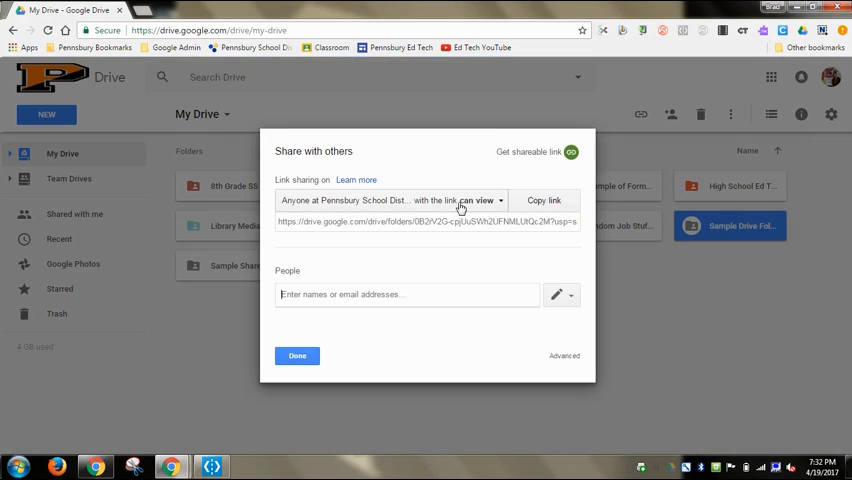
click(489, 200)
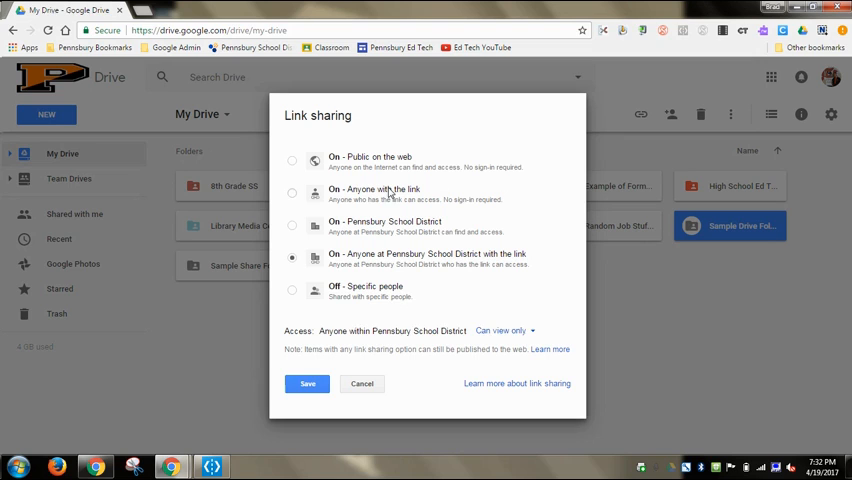
click(291, 192)
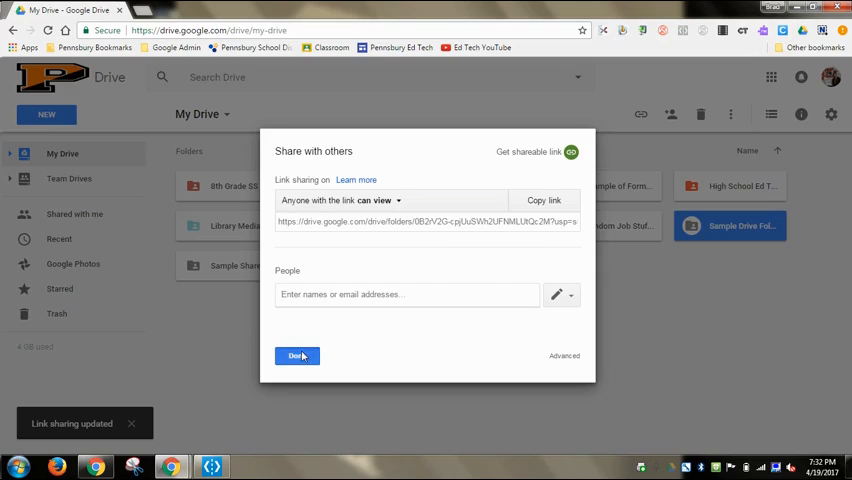
click(297, 355)
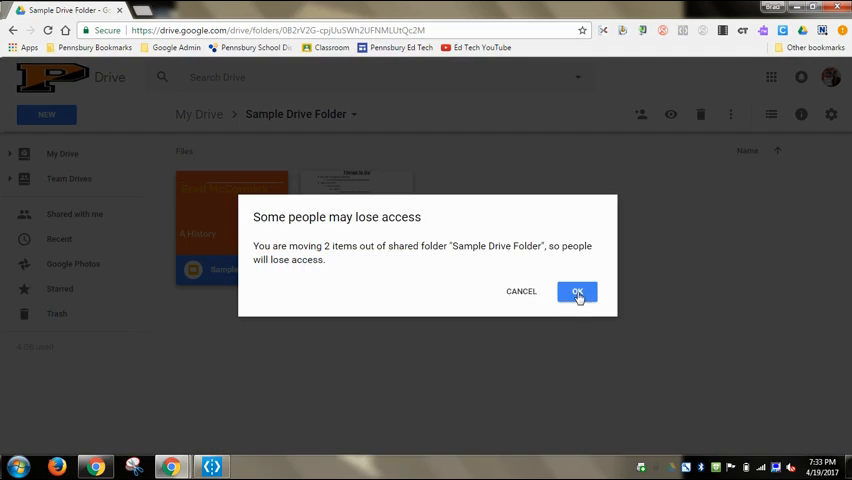
Confirm moving the files out, then create Sub Folder 1 and a nested folder inside it
click(577, 291)
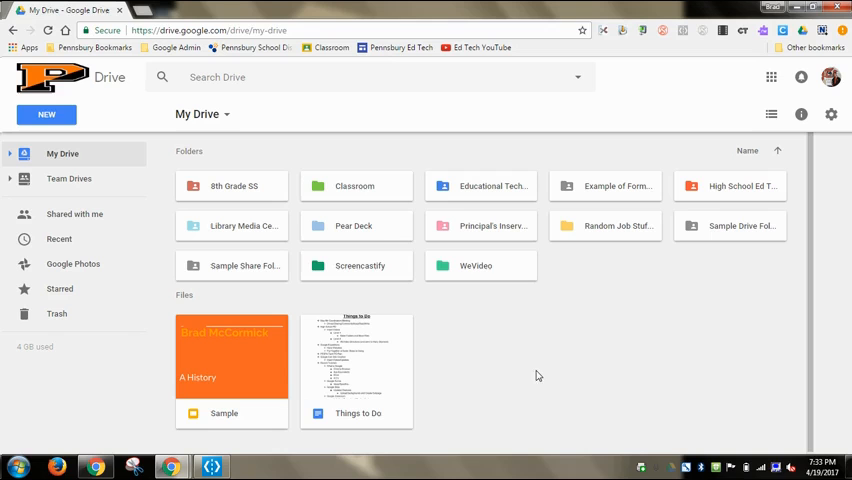
double_click(740, 225)
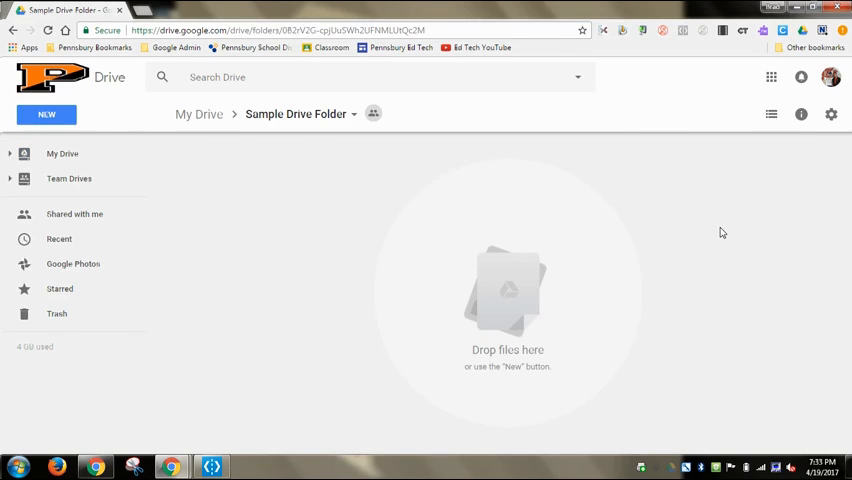
click(46, 114)
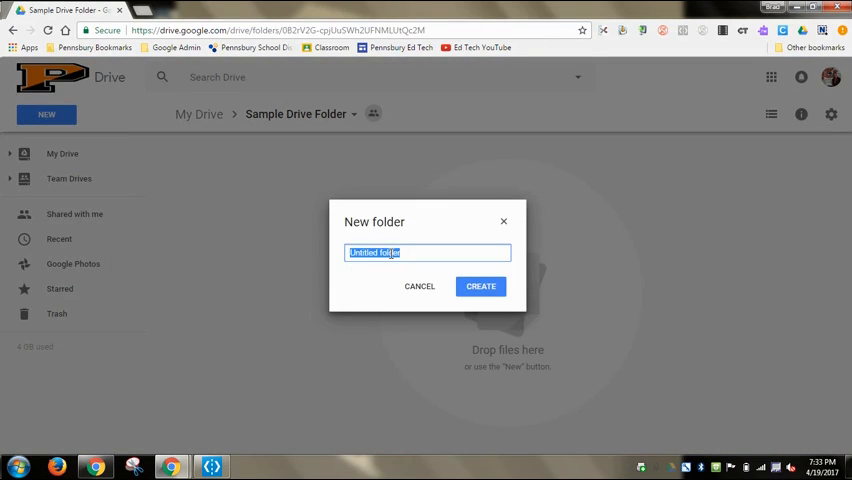
text(Sub Folder)
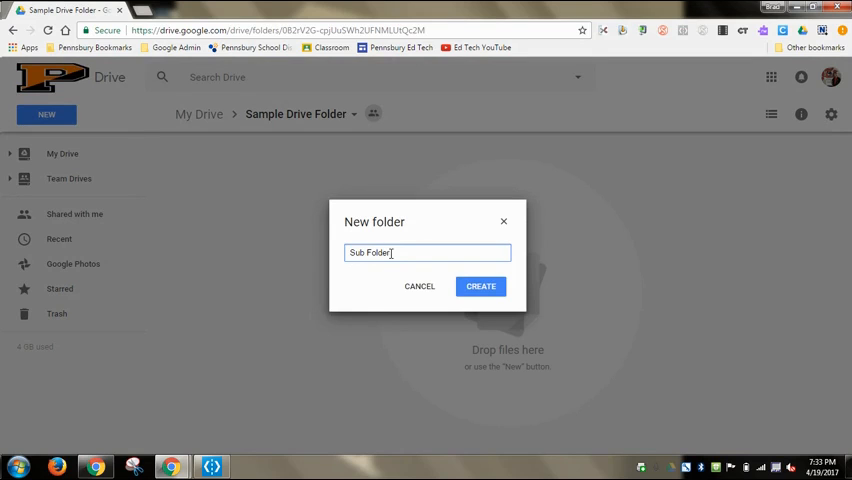
click(480, 286)
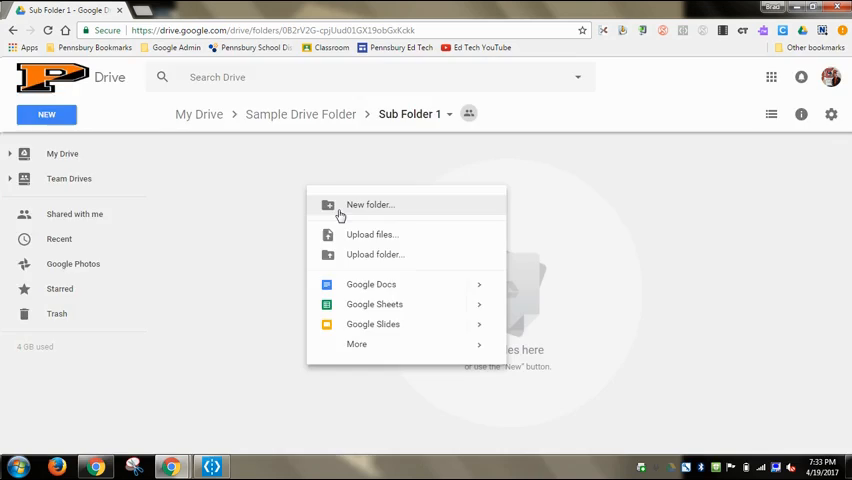
click(370, 204)
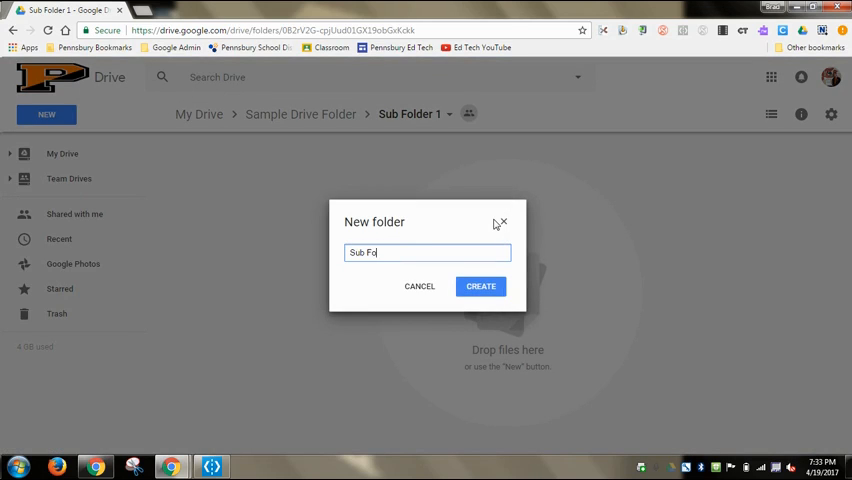
click(480, 286)
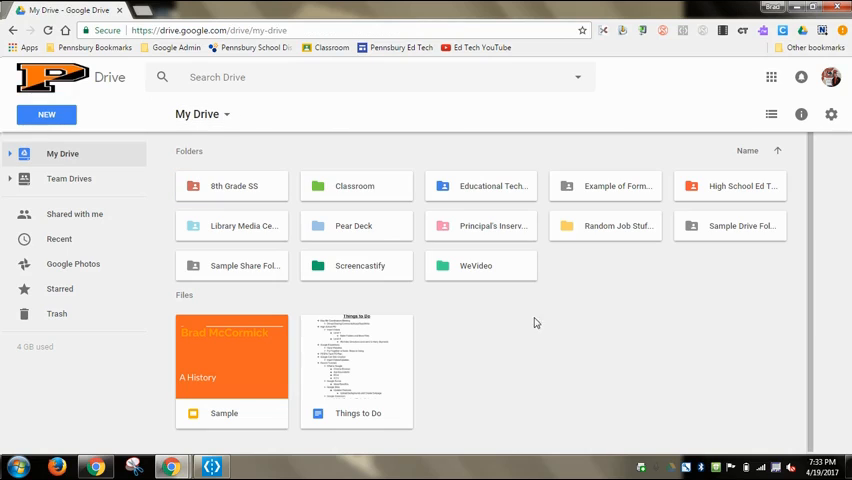
mouse_move(383, 365)
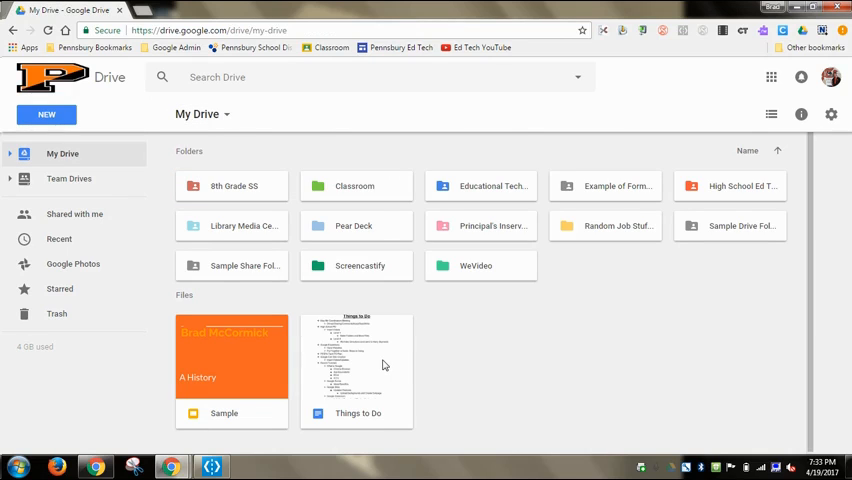
Move Things to Do into Sub Folder 1 and Sample into Sub Folder, expanding the sidebar tree
click(357, 413)
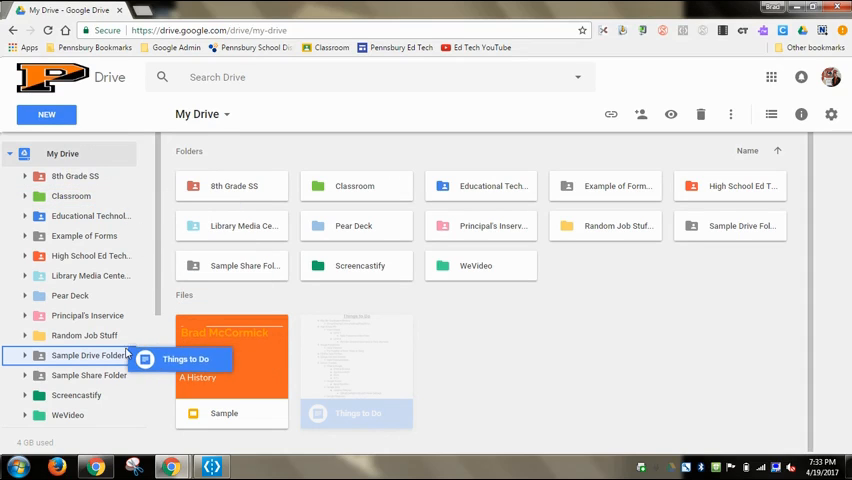
click(25, 355)
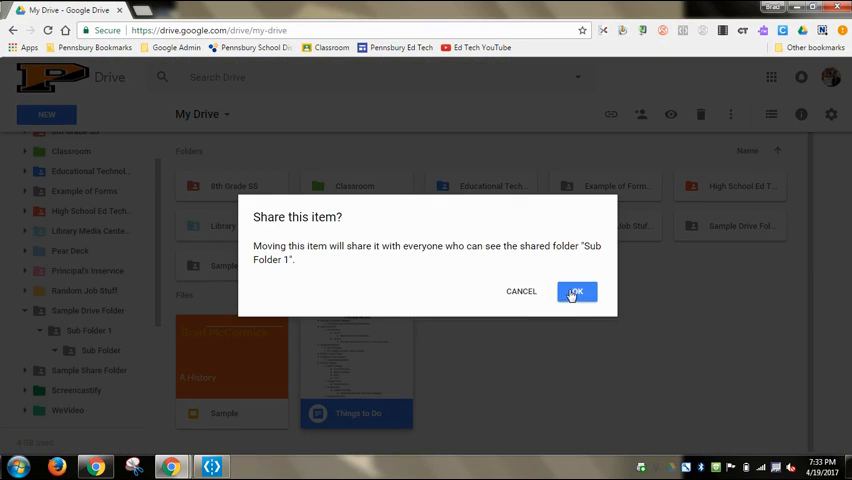
click(576, 291)
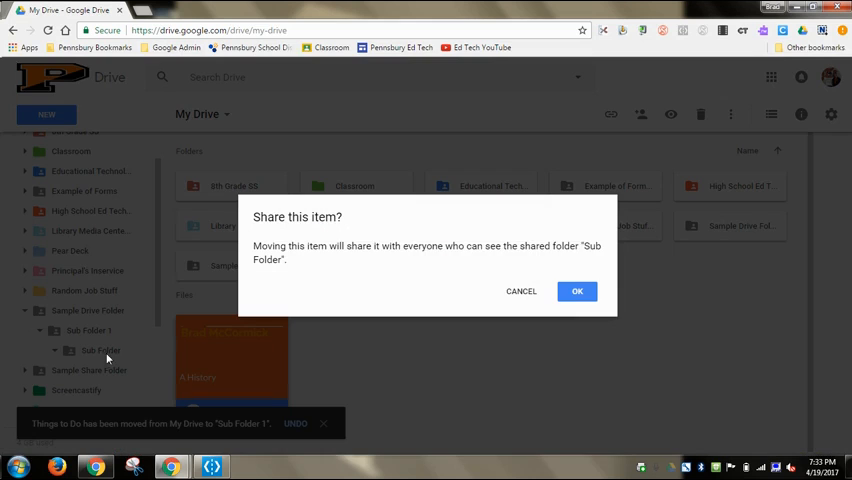
click(577, 291)
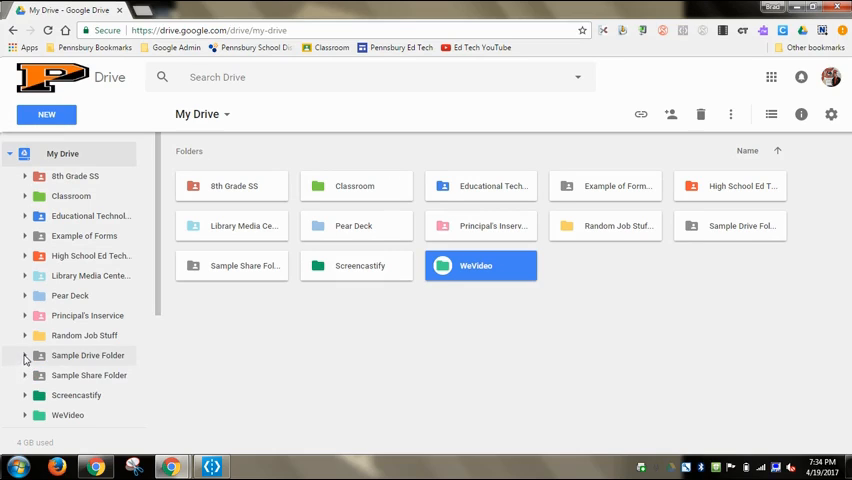
click(25, 355)
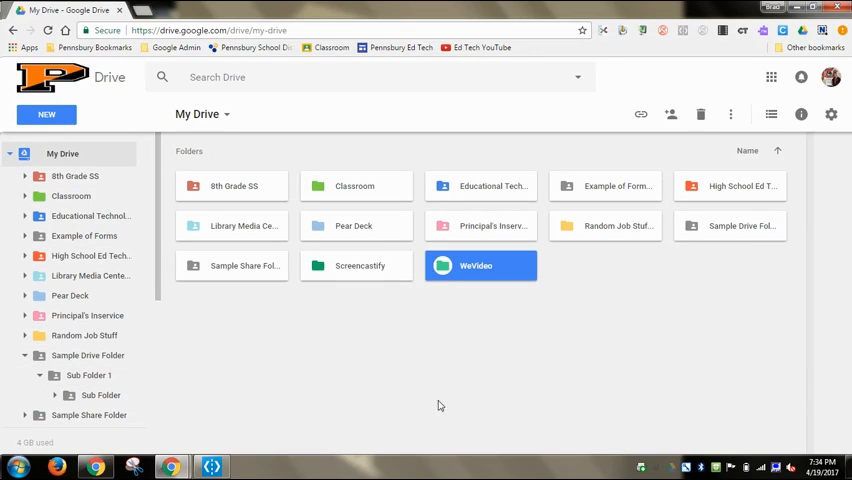
mouse_move(406, 348)
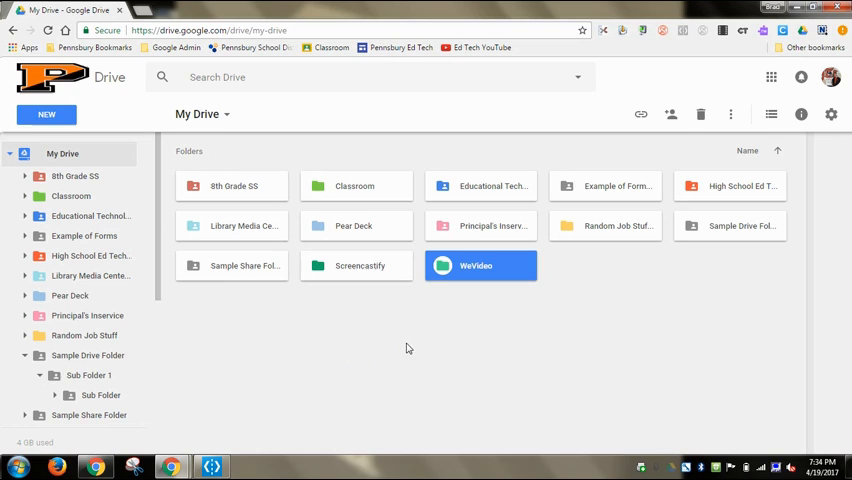
mouse_move(408, 371)
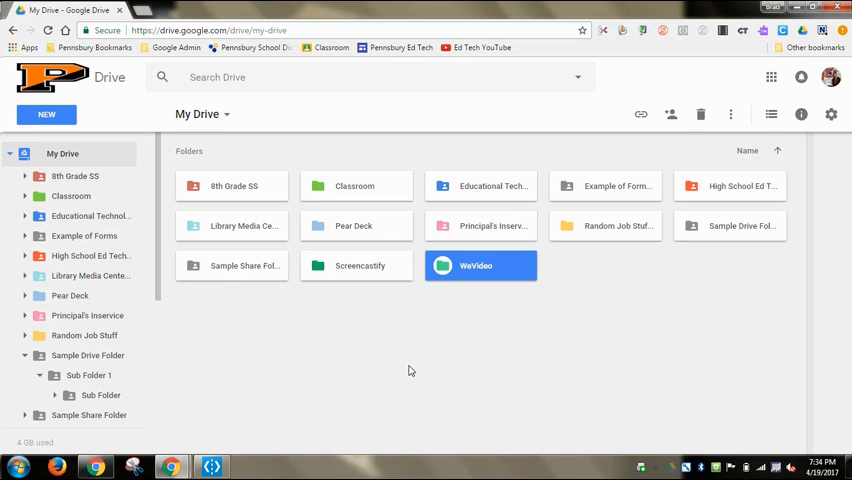